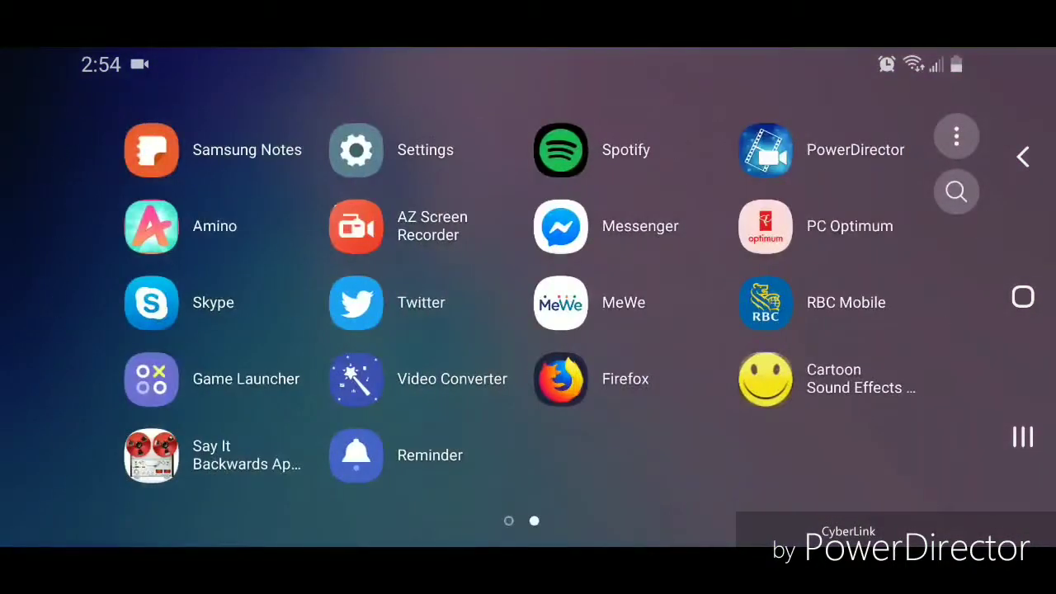
Go from the Settings app icon to the Accessibility page in the Settings list
{"action": "left_click", "coordinate": [357, 148]}
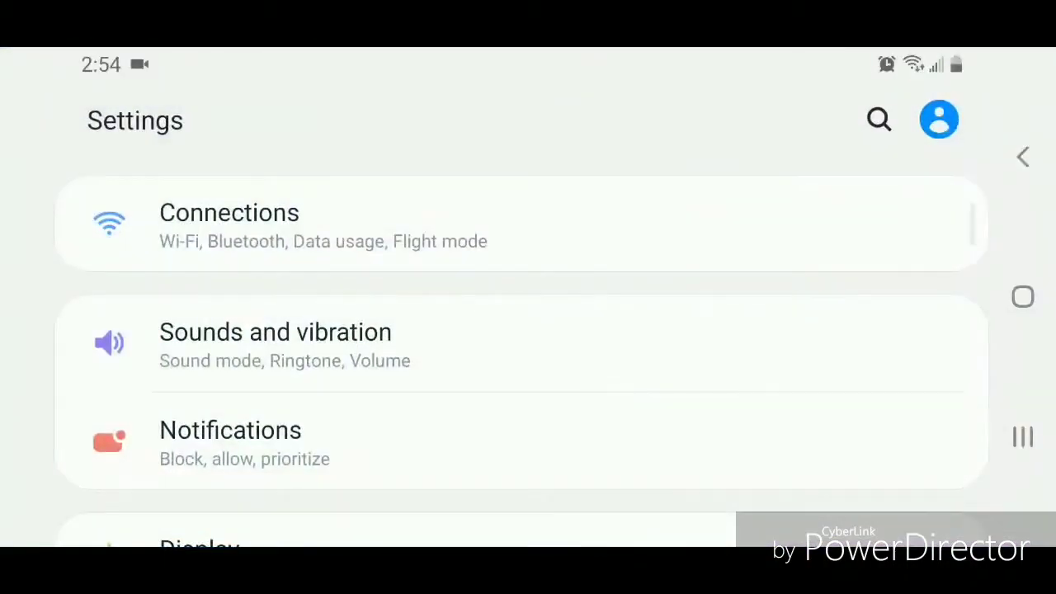
{"action": "scroll", "scroll_direction": "down", "scroll_amount": 3}
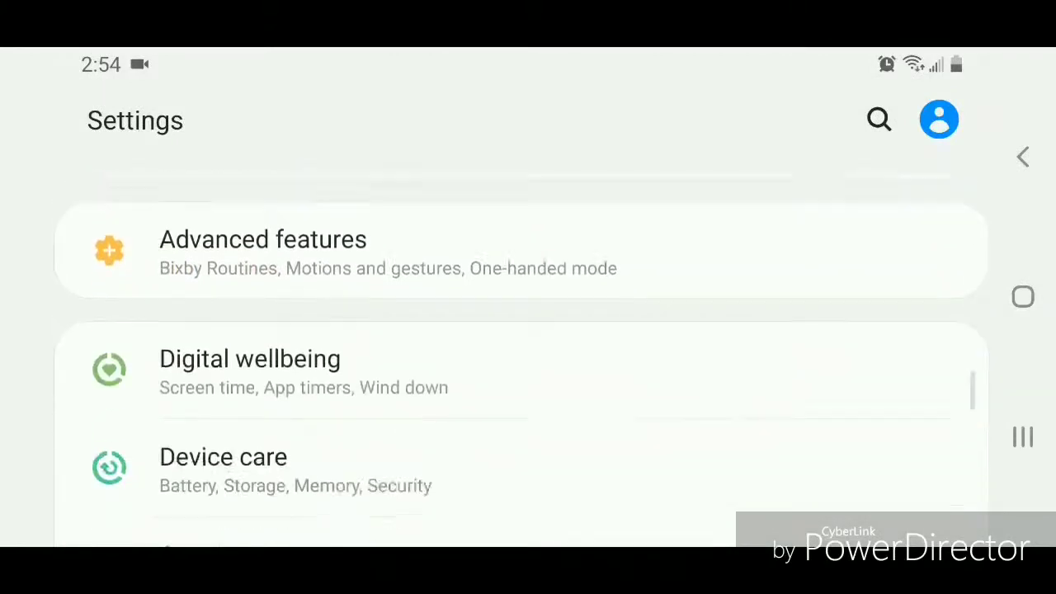
{"action": "scroll", "scroll_direction": "down", "scroll_amount": 3}
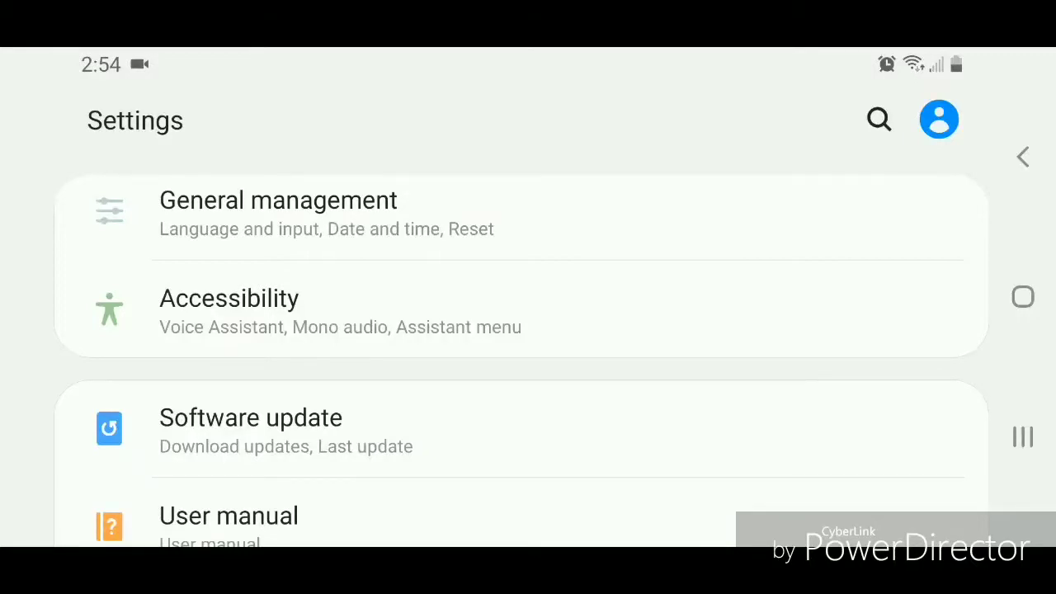
{"action": "left_click", "coordinate": [228, 297]}
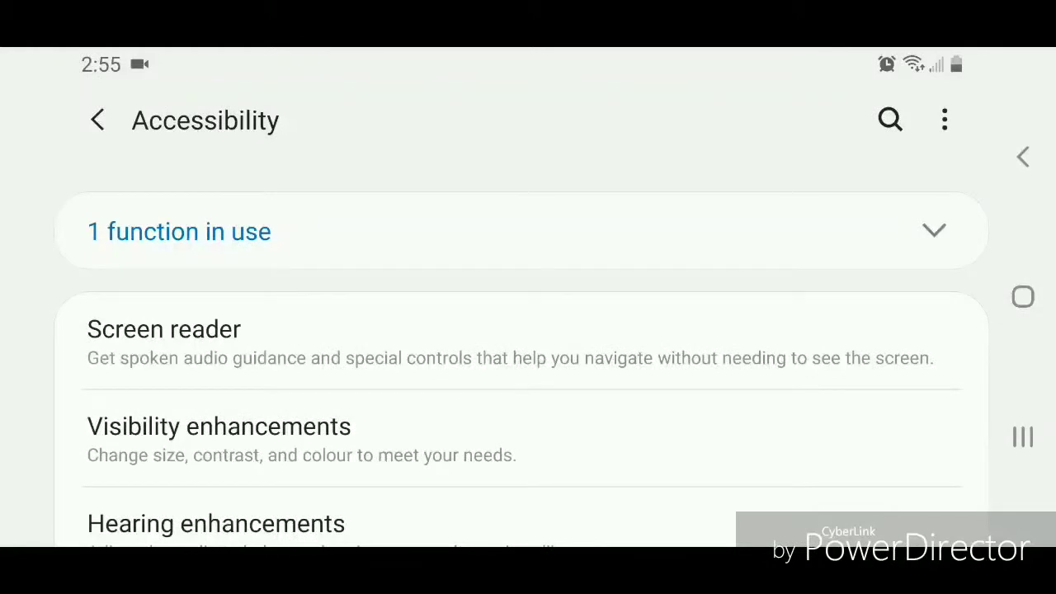
Bring the Negative colours option into view under Visibility enhancements
{"action": "left_click", "coordinate": [218, 426]}
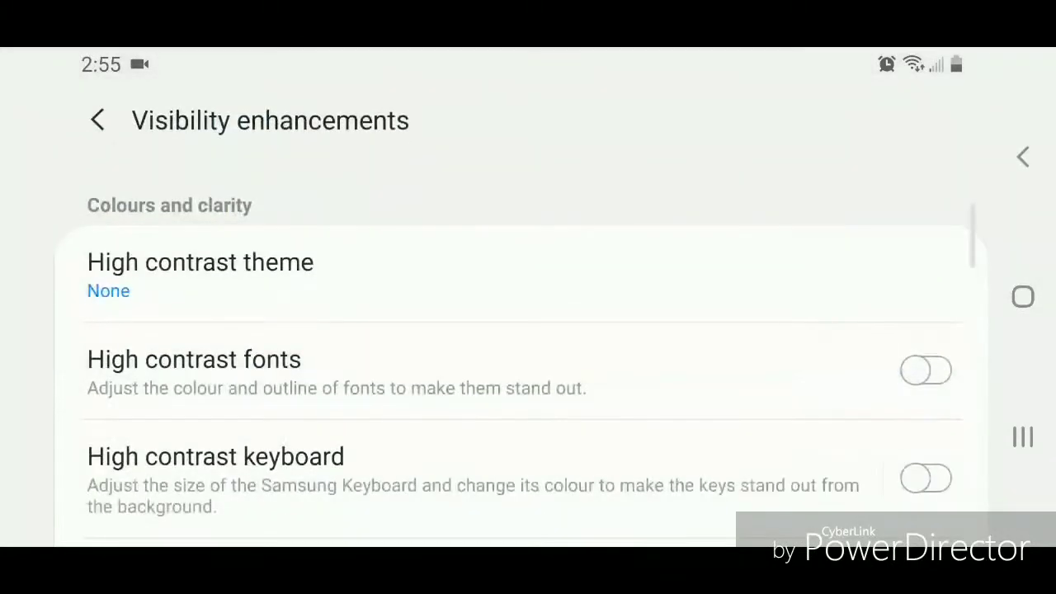
{"action": "scroll", "scroll_direction": "down", "scroll_amount": 3}
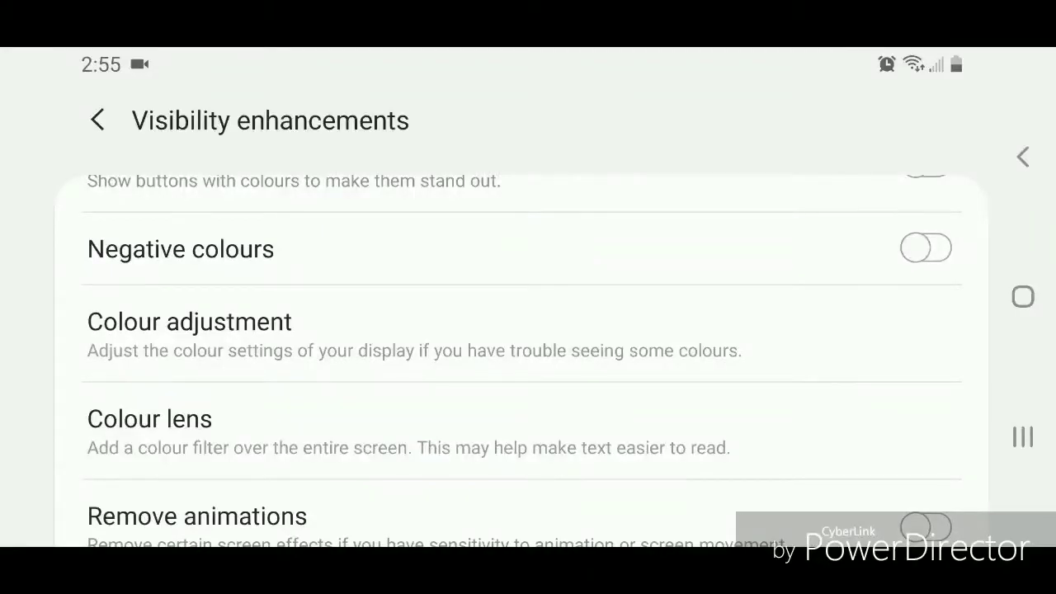
Switch on Negative colours, accepting that Edge lighting is temporarily turned off
{"action": "left_click", "coordinate": [925, 248]}
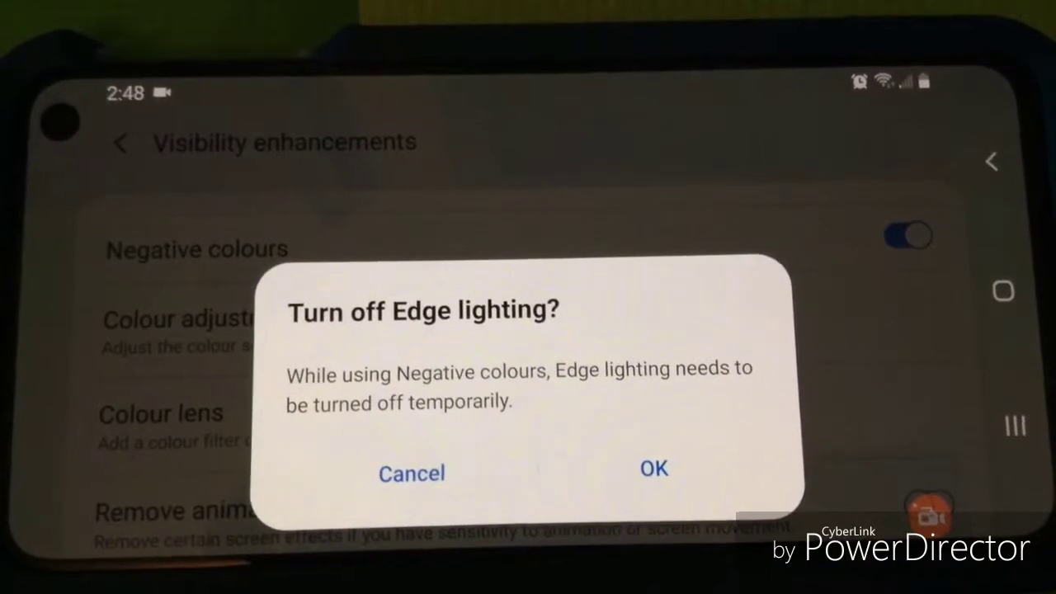
{"action": "left_click", "coordinate": [653, 469]}
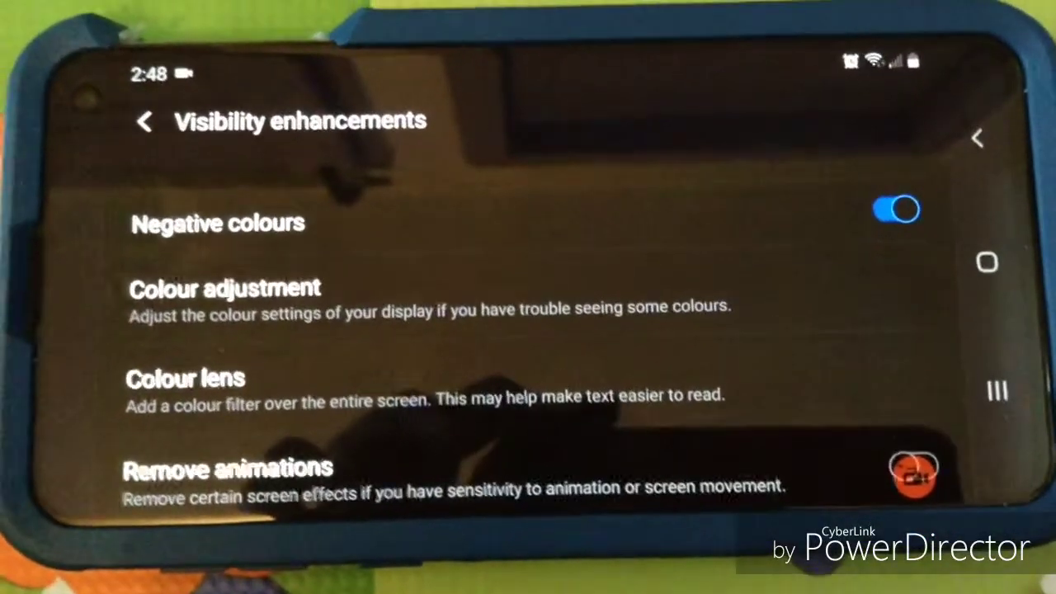
Return through Accessibility to the main Settings list, now in inverted colours
{"action": "left_click", "coordinate": [145, 123]}
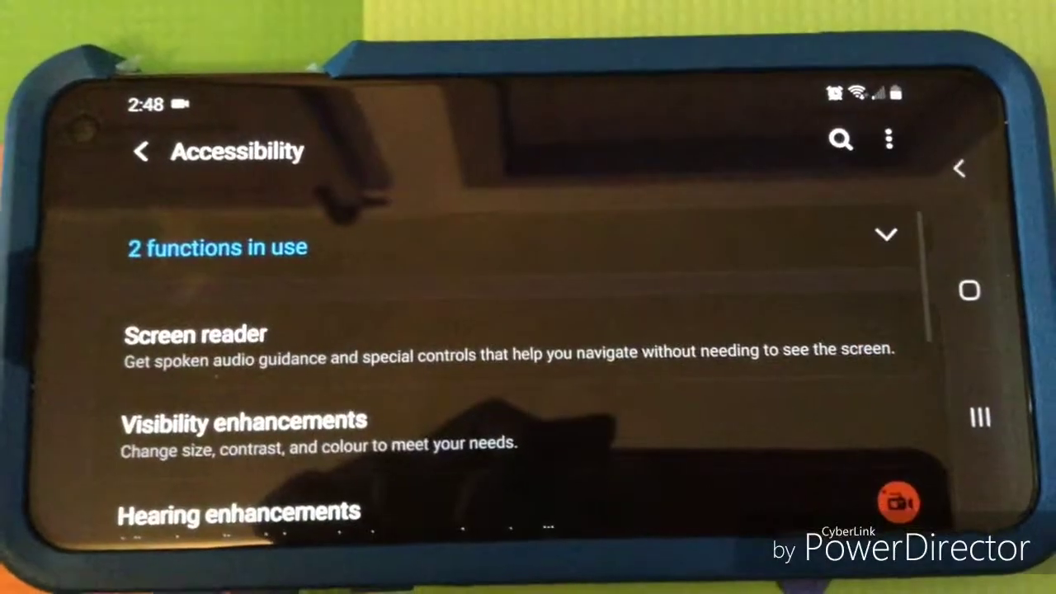
{"action": "left_click", "coordinate": [142, 152]}
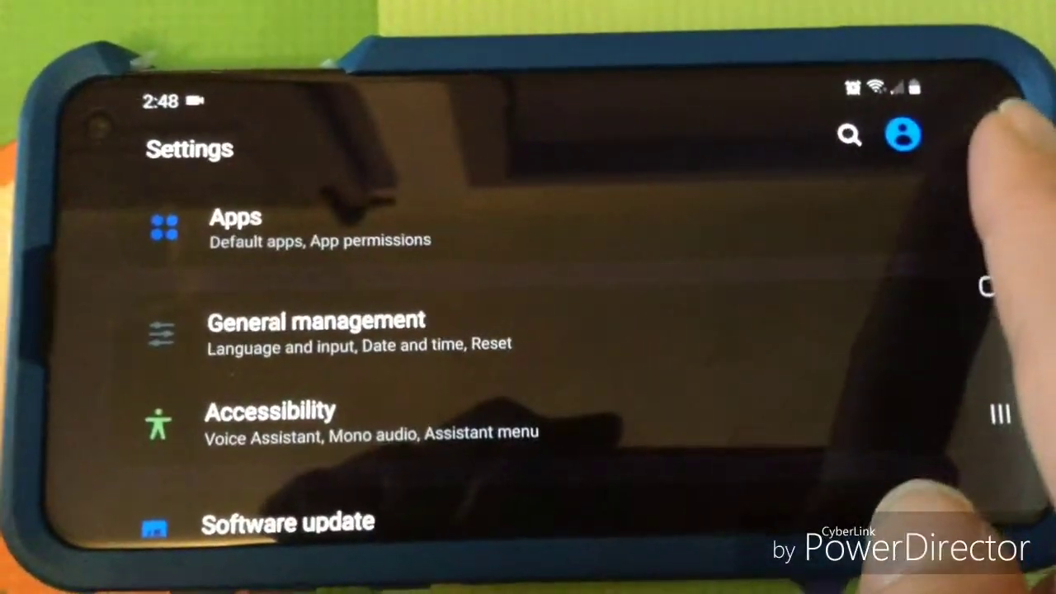